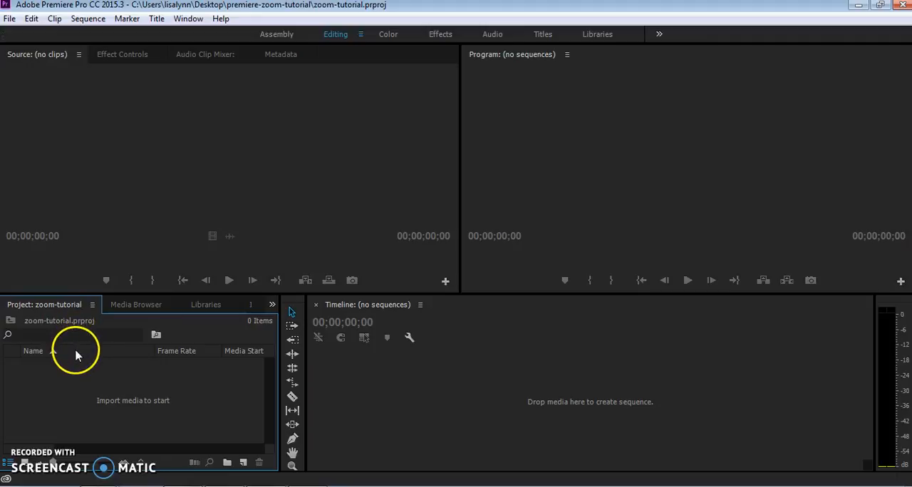
Import the banana, blueberries, cherries and orange JPGs from the keyframe-images folder
left_click(135, 305)
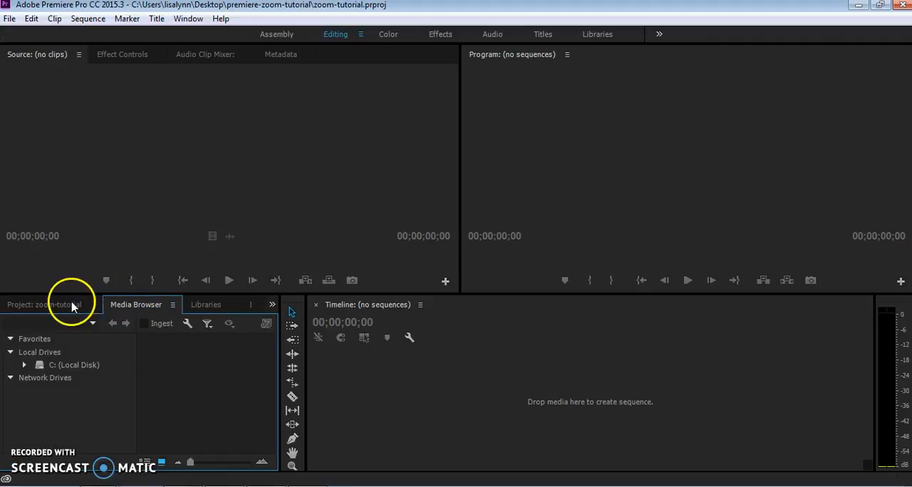
left_click(44, 304)
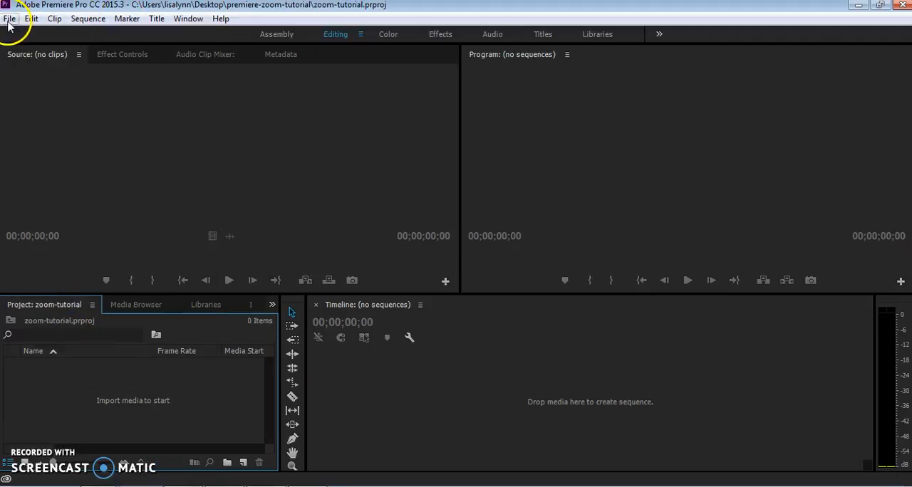
left_click(10, 17)
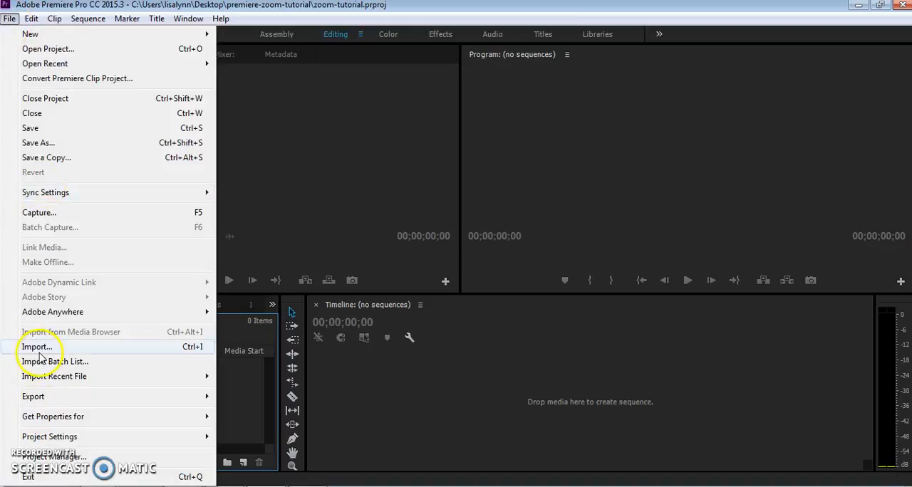
left_click(36, 347)
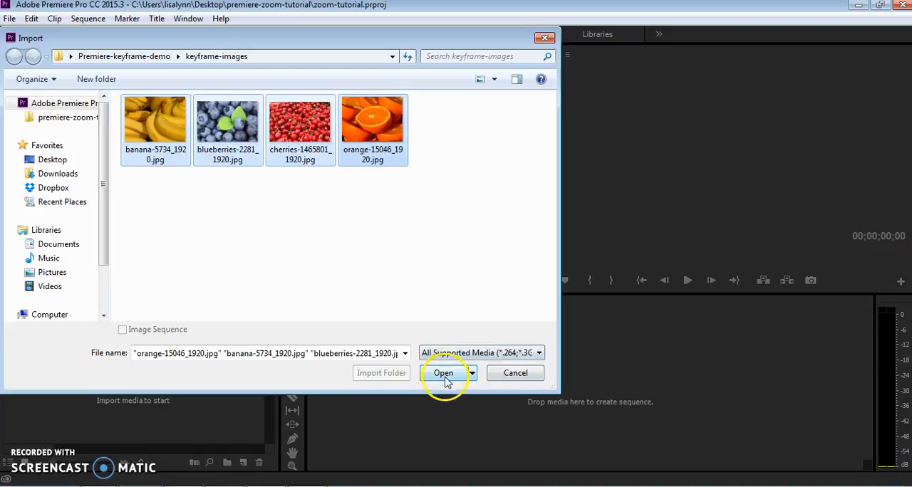
left_click(443, 372)
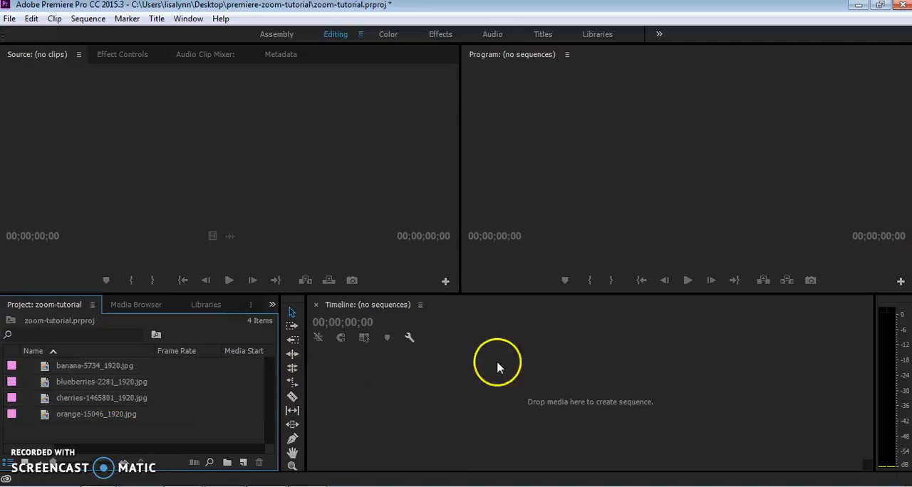
mouse_move(413, 313)
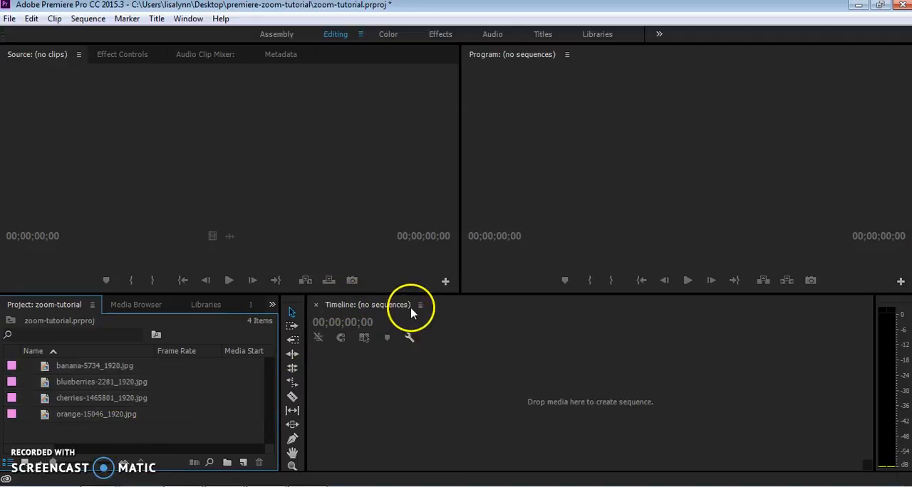
Drag banana-5734_1920.jpg onto the empty Timeline to create a banana sequence
left_click(420, 304)
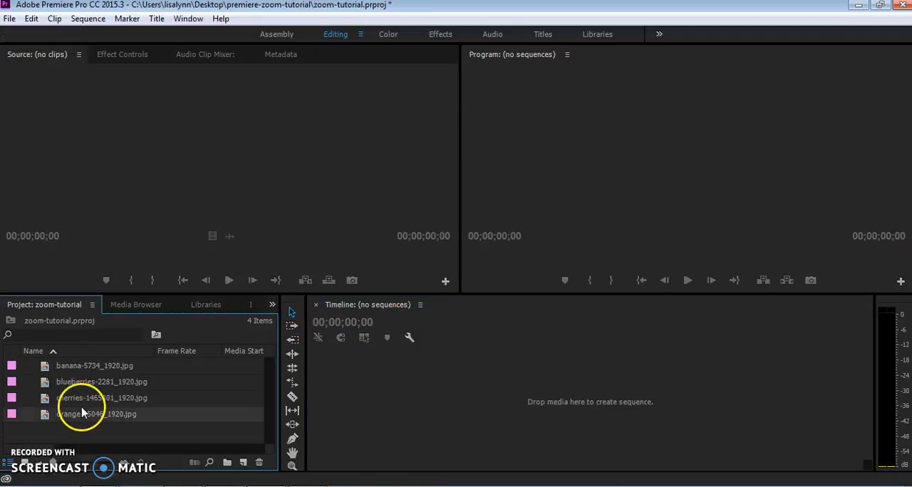
left_click(94, 366)
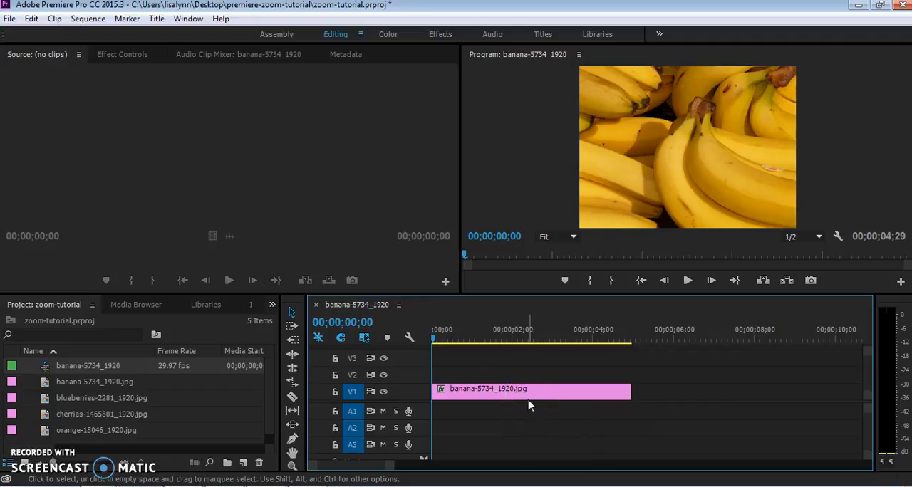
Create a new DV-NTSC Standard 48kHz sequence named 'fruit'
left_click(9, 18)
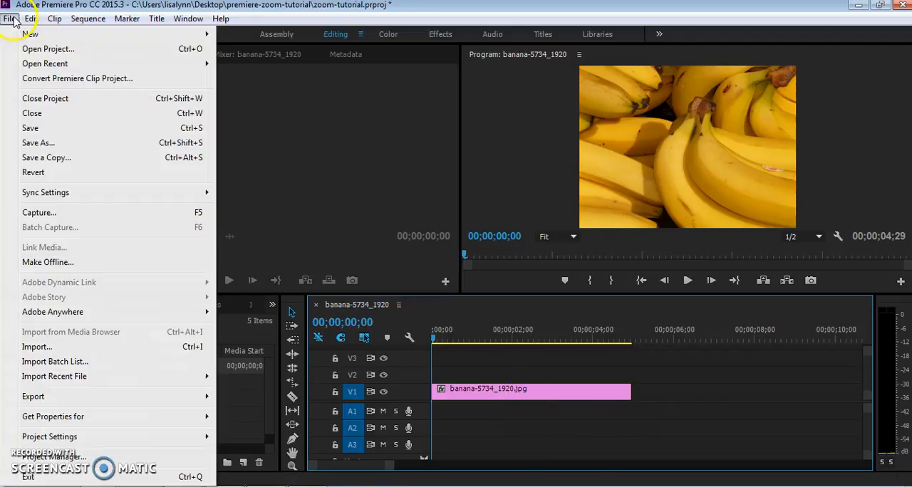
left_click(29, 18)
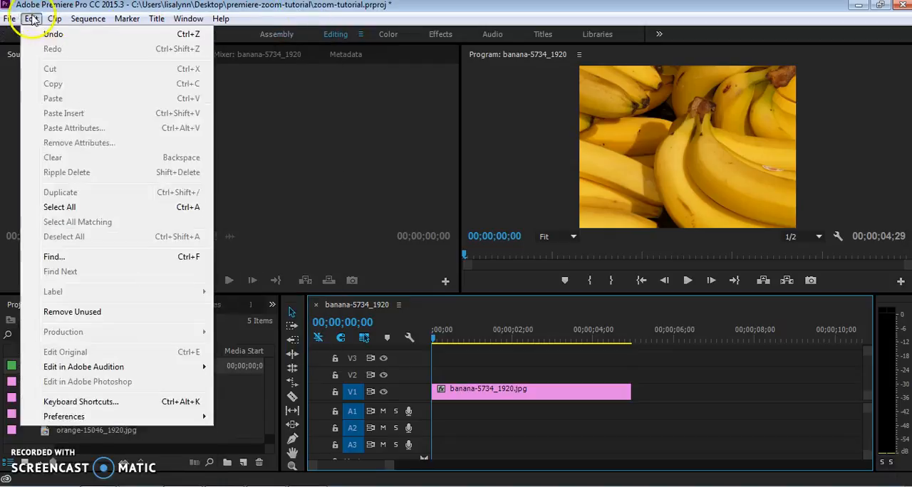
left_click(10, 18)
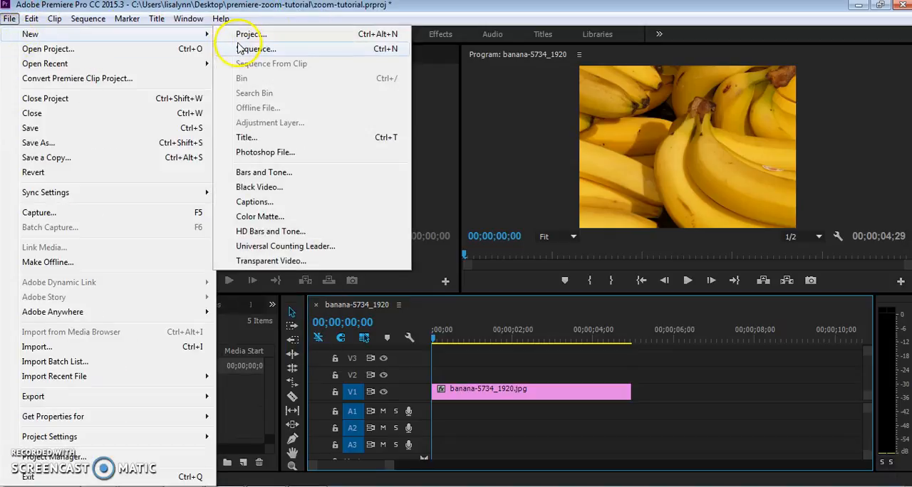
left_click(254, 48)
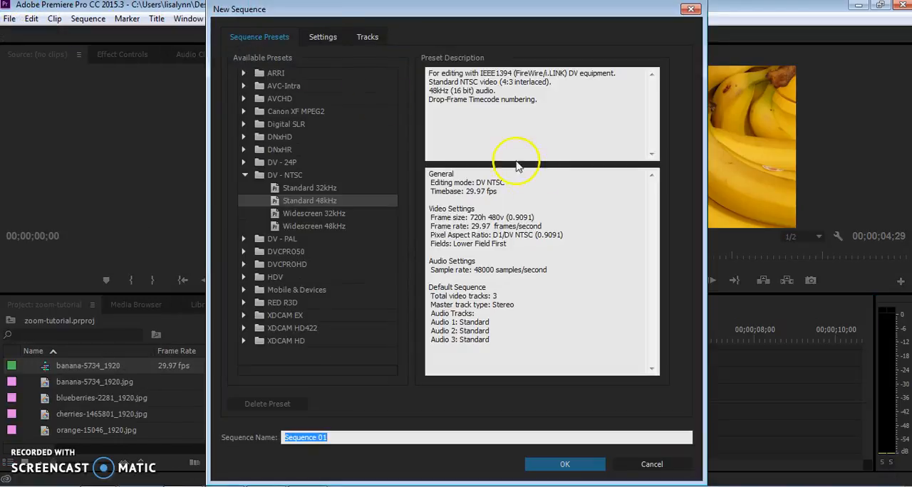
type("fruit")
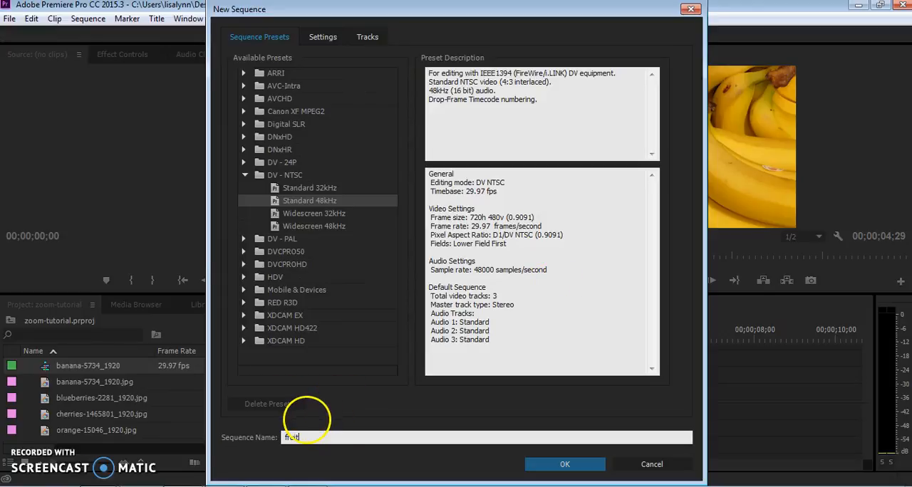
left_click(564, 464)
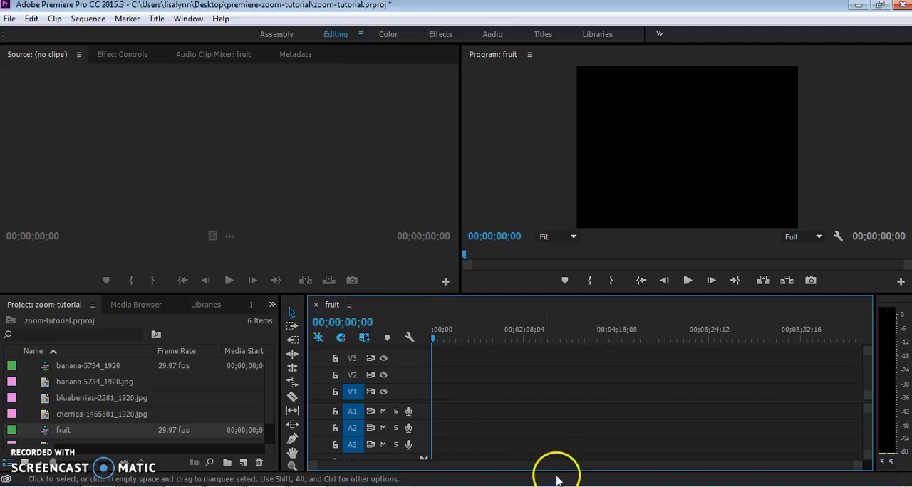
mouse_move(31, 388)
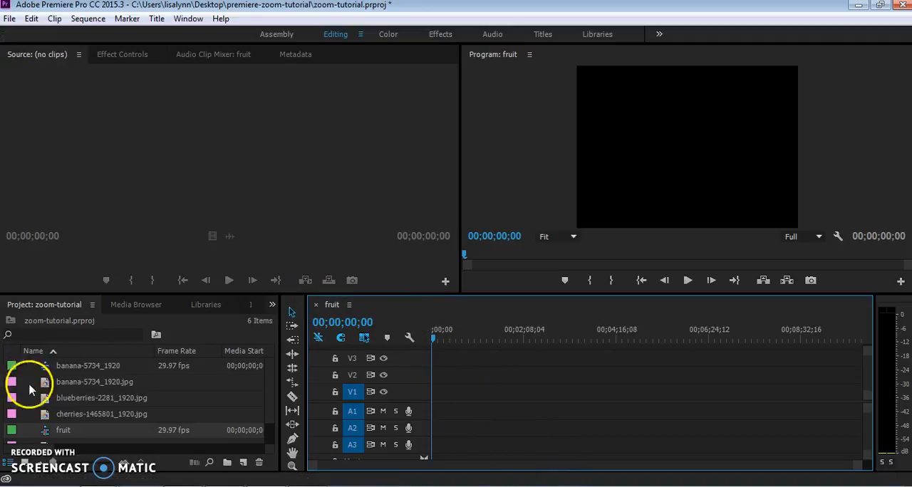
mouse_move(57, 415)
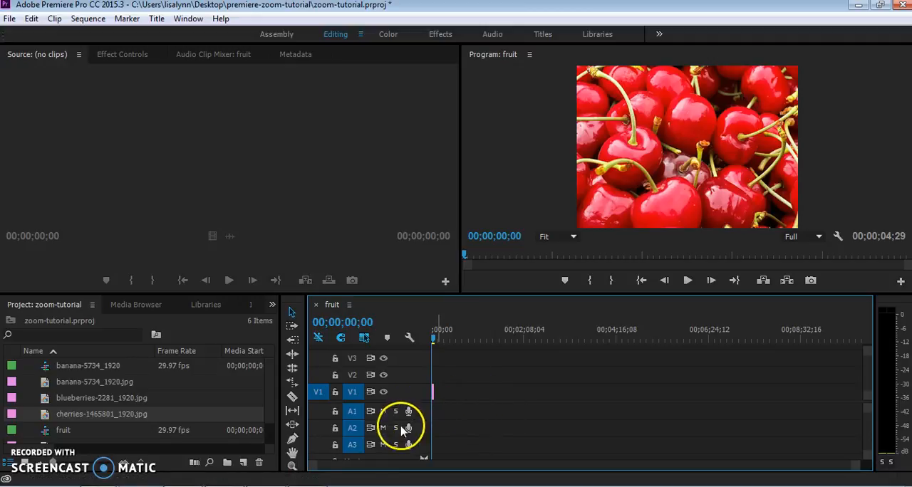
mouse_move(342, 460)
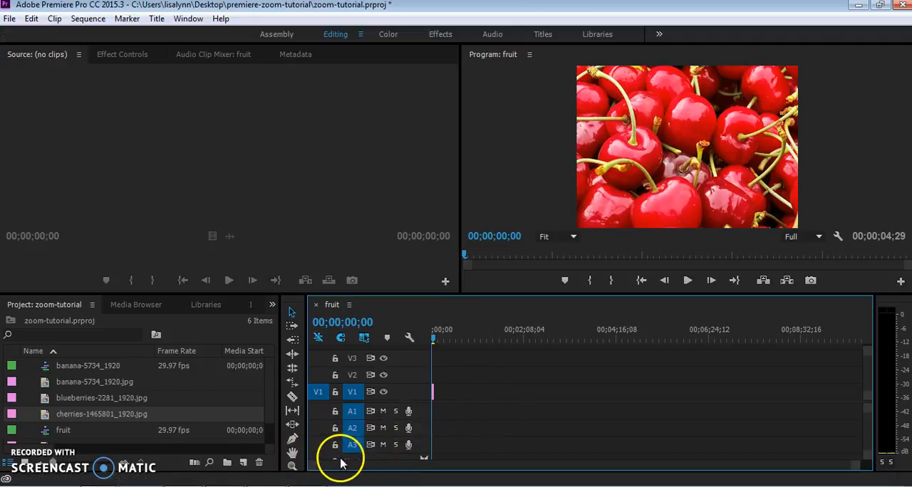
mouse_move(441, 181)
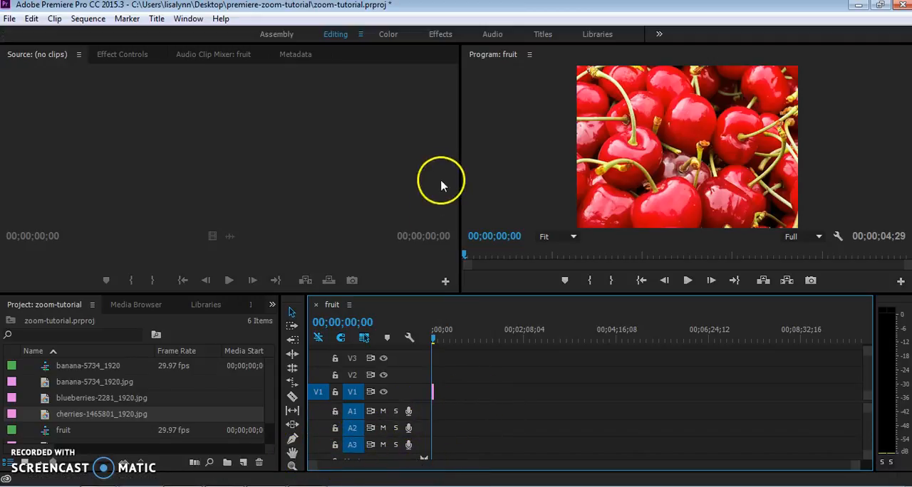
mouse_move(483, 294)
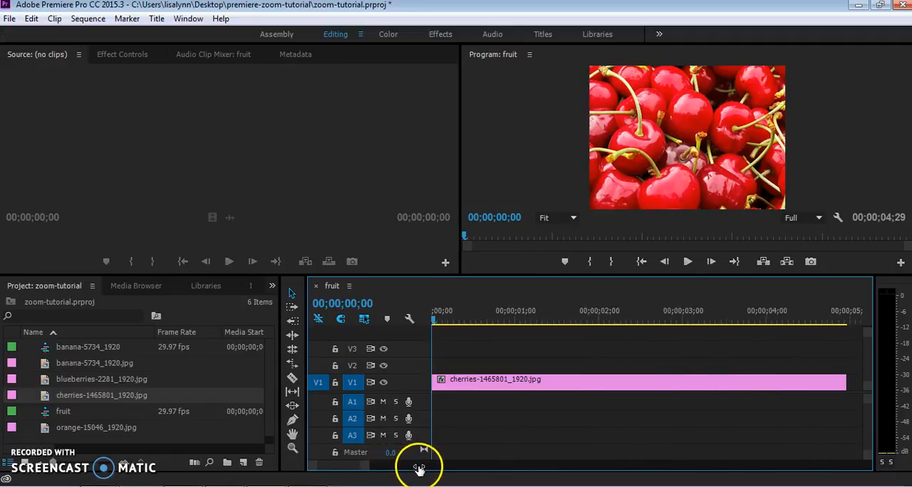
Drag the timeline zoom bar ends out to span minutes, then back around the cherries clip
left_click_drag(419, 468, 404, 468)
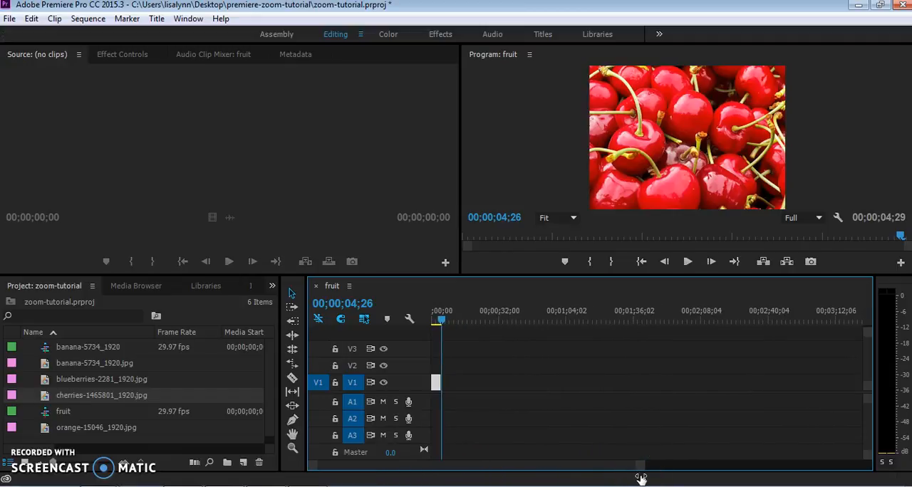
left_click_drag(639, 466, 396, 469)
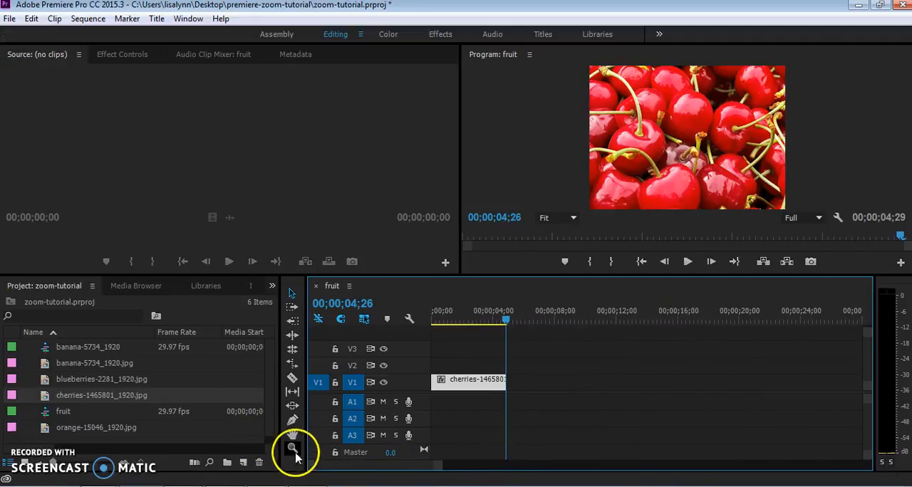
Select the Zoom tool from the Tools panel
left_click(292, 448)
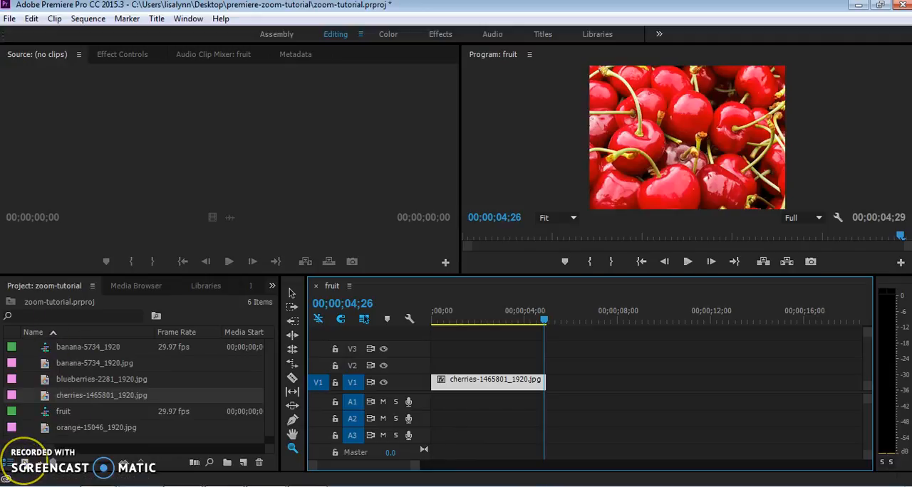
mouse_move(46, 460)
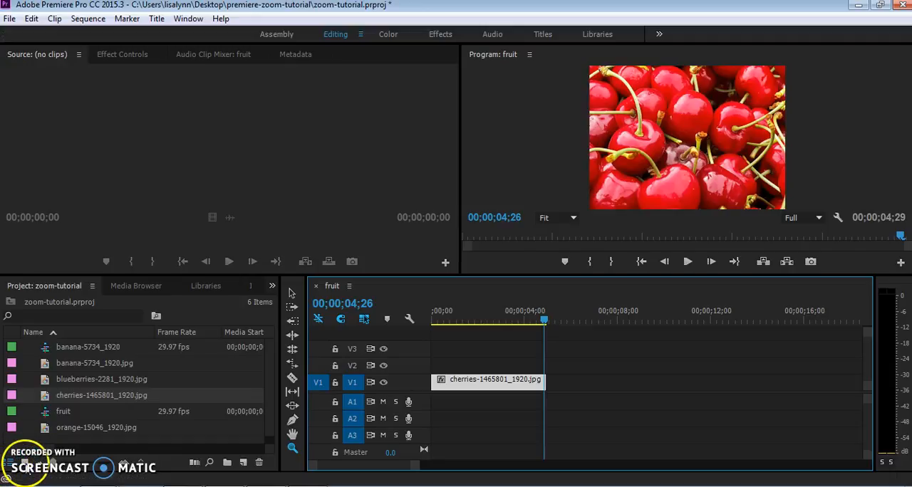
mouse_move(114, 468)
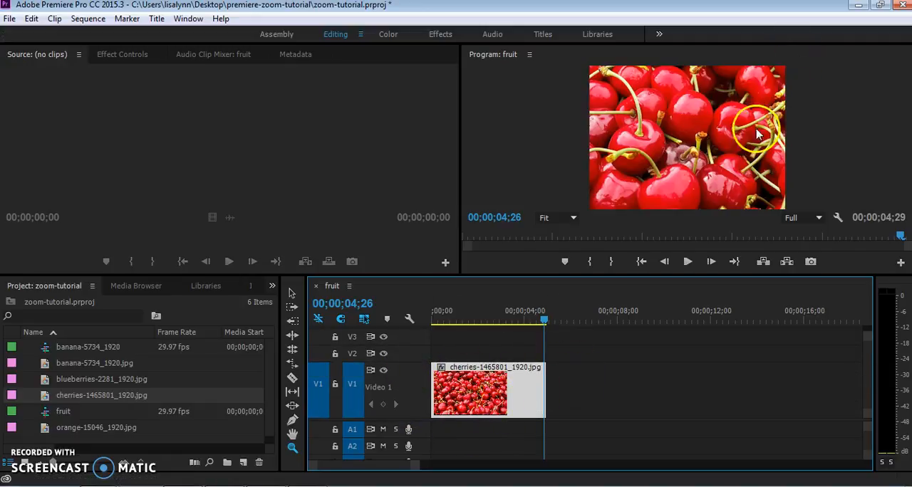
mouse_move(591, 274)
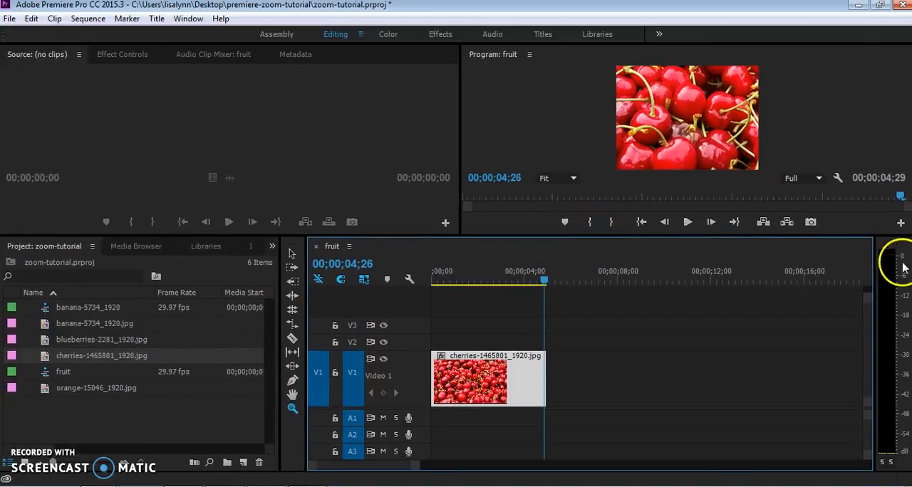
mouse_move(493, 235)
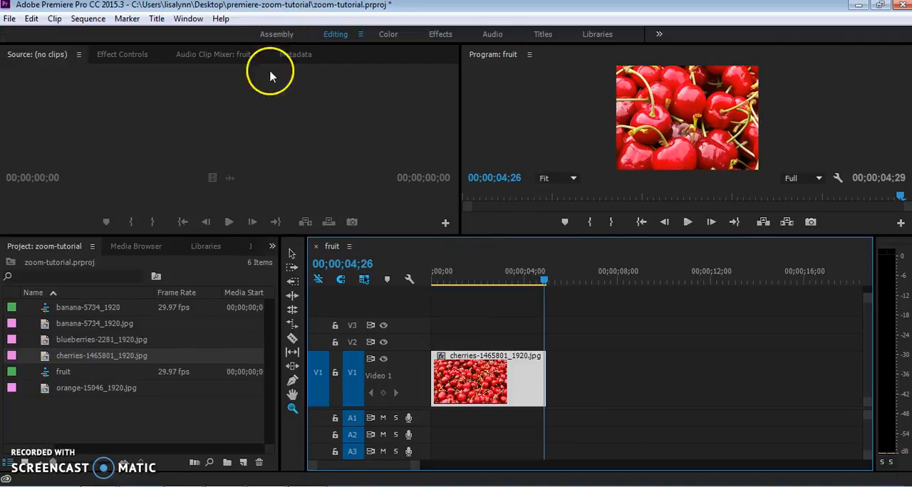
mouse_move(584, 57)
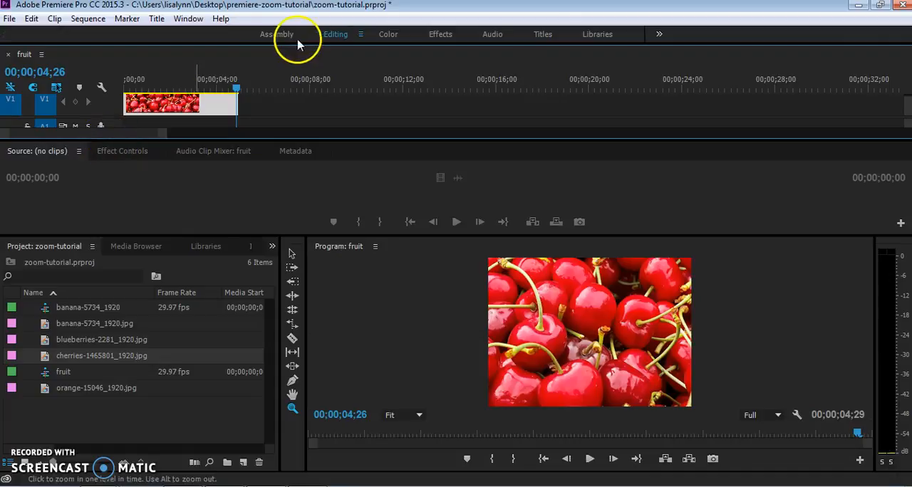
Reset the Editing workspace to its saved layout from Window > Workspaces
left_click(188, 18)
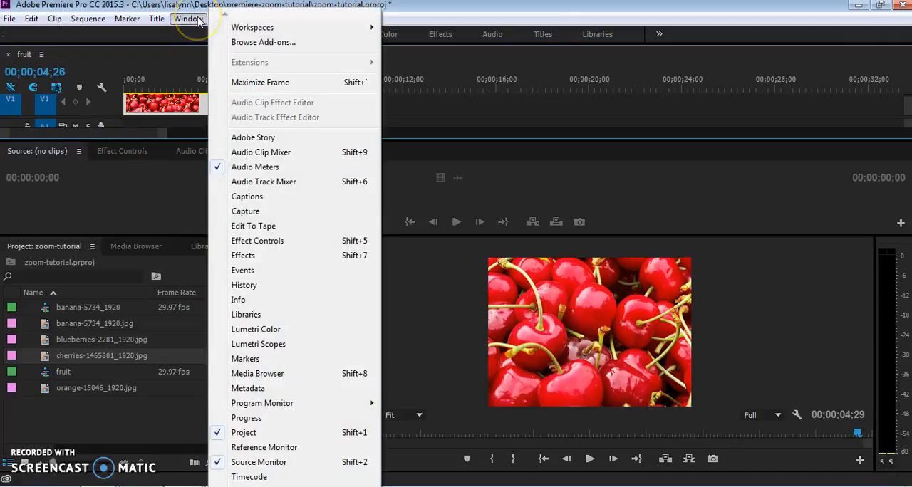
mouse_move(251, 27)
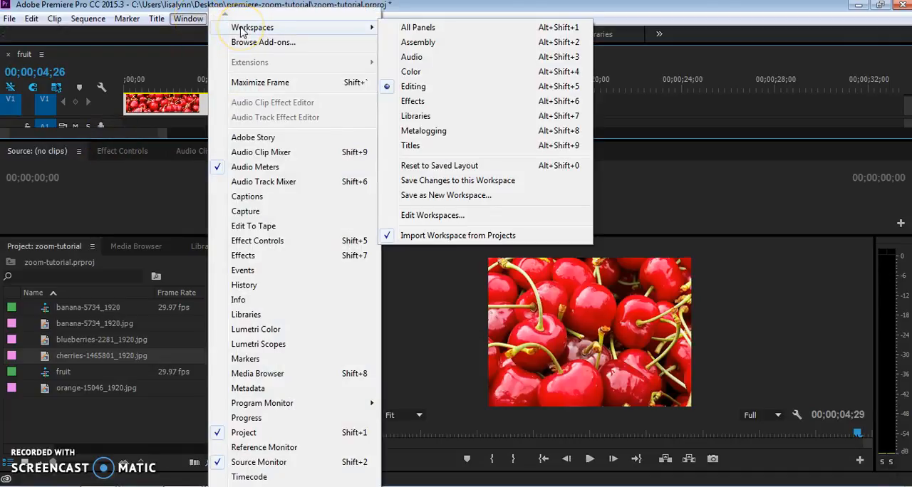
mouse_move(463, 165)
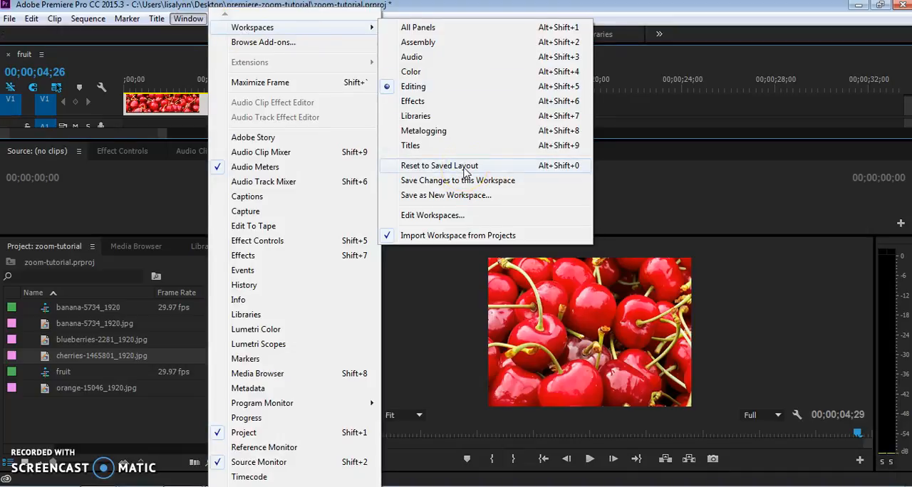
left_click(440, 166)
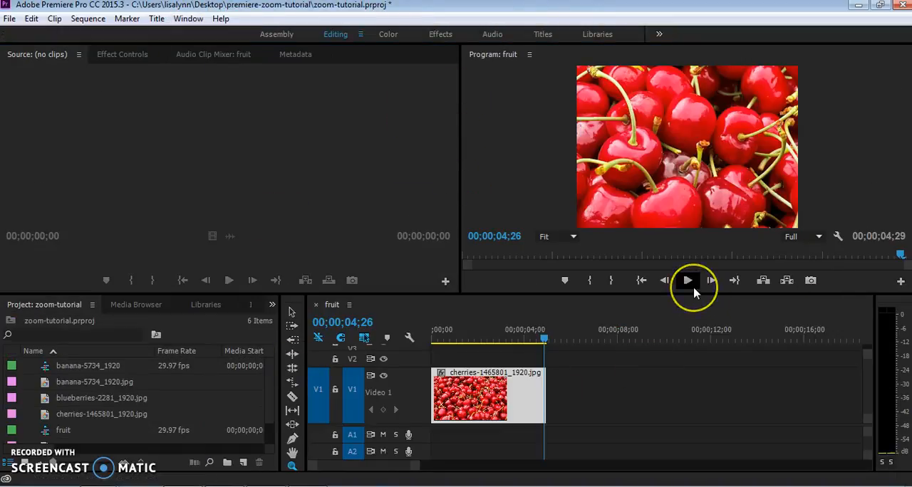
mouse_move(687, 280)
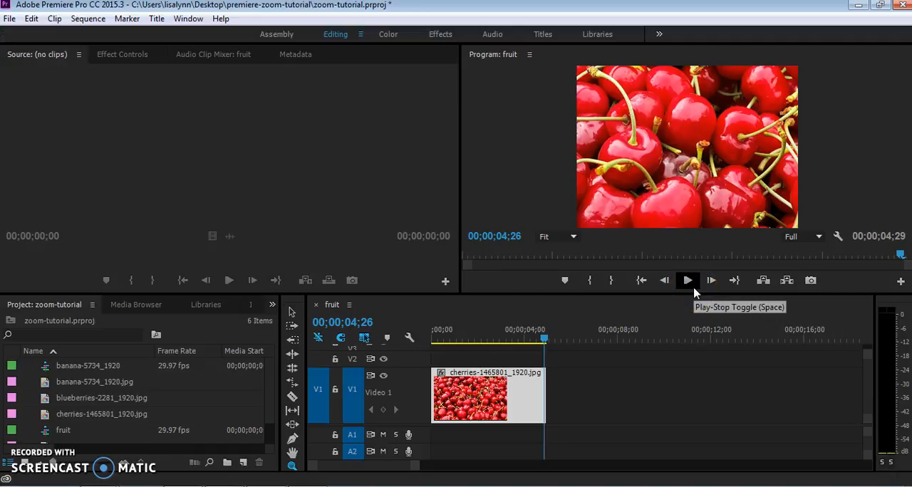